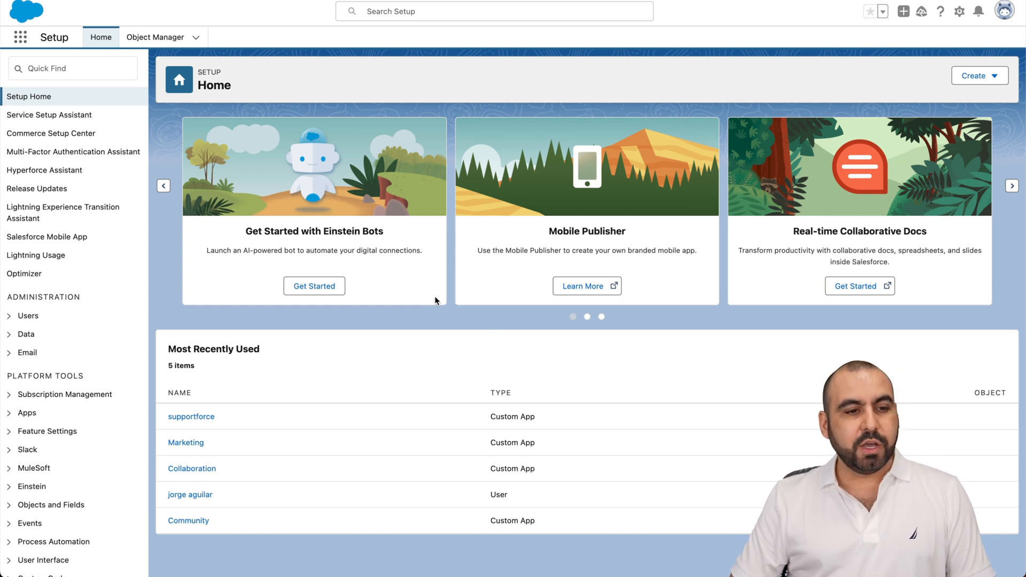
# Launch the Jotform app from the Salesforce App Launcher by searching 'jotform'.
pyautogui.click(20, 37)
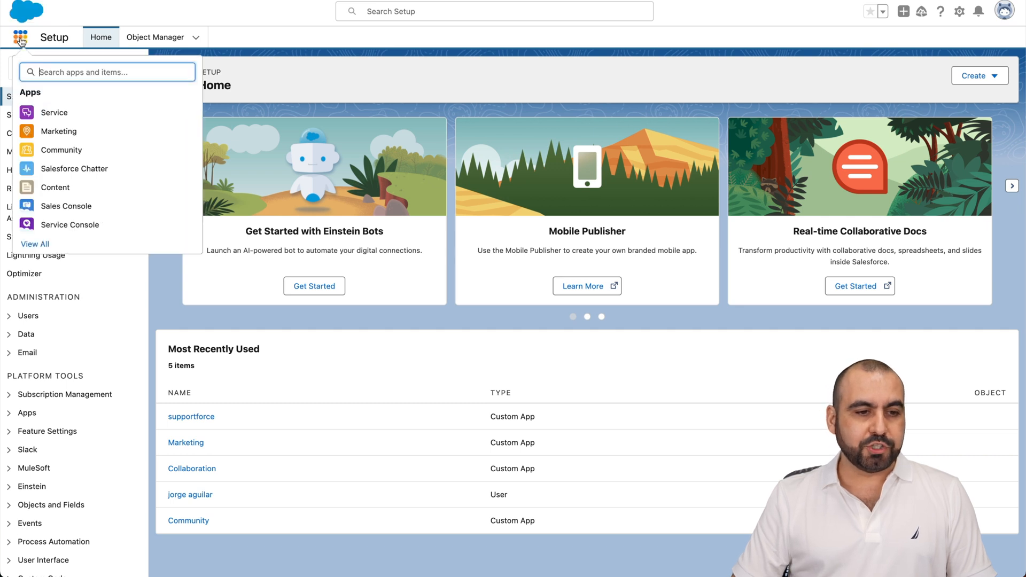
pyautogui.write('jotform')
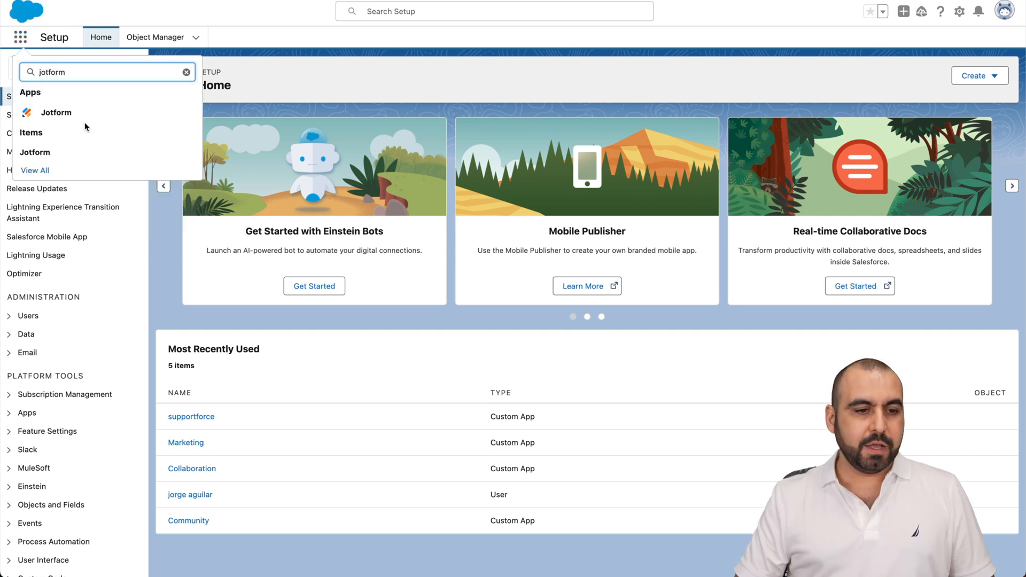
pyautogui.click(54, 112)
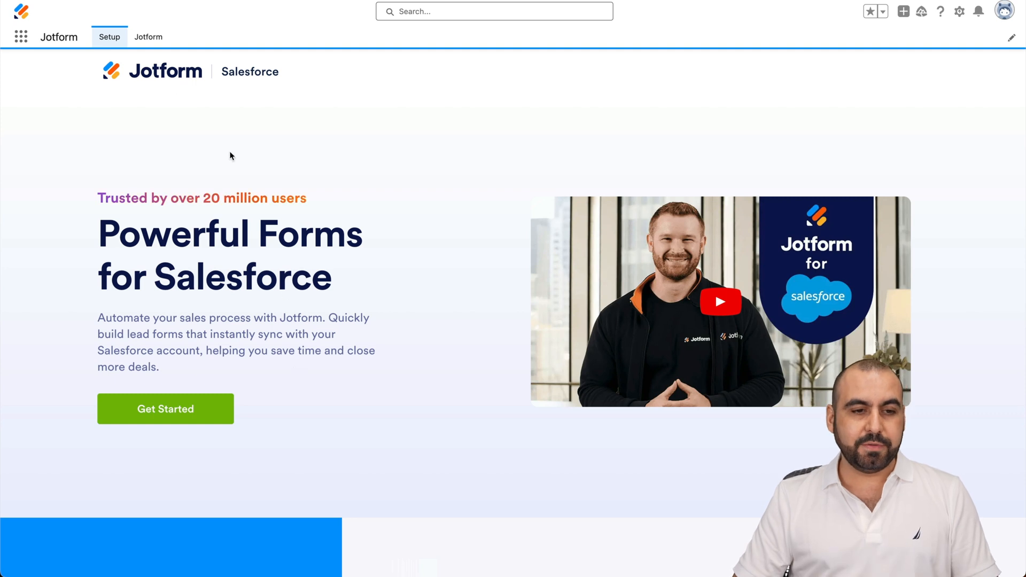
# Go to the existing forms list and start creating a new form.
pyautogui.click(147, 36)
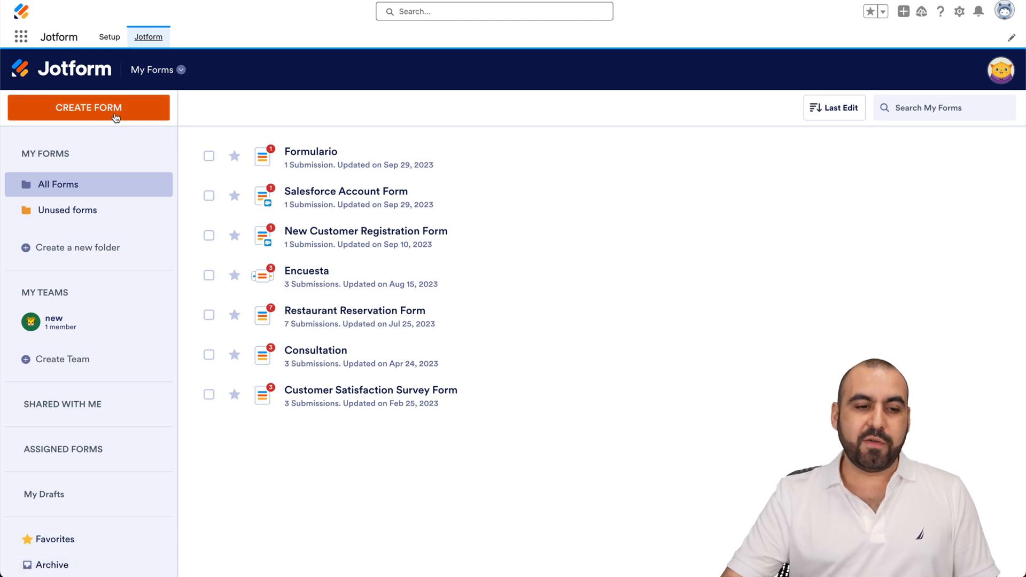
pyautogui.click(89, 107)
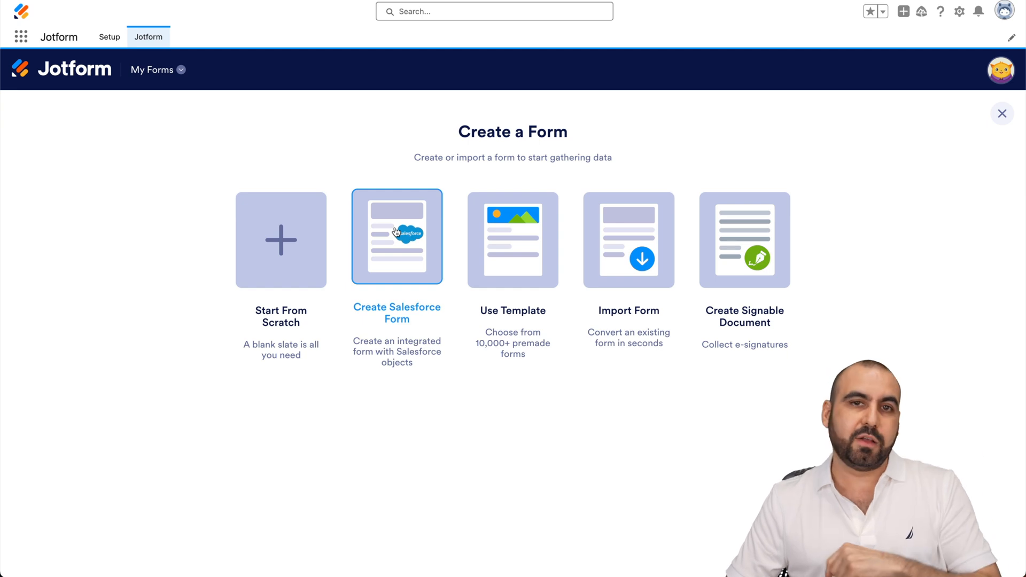
# Create a Salesforce form on the Account object and add fields including Annual Revenue.
pyautogui.click(396, 237)
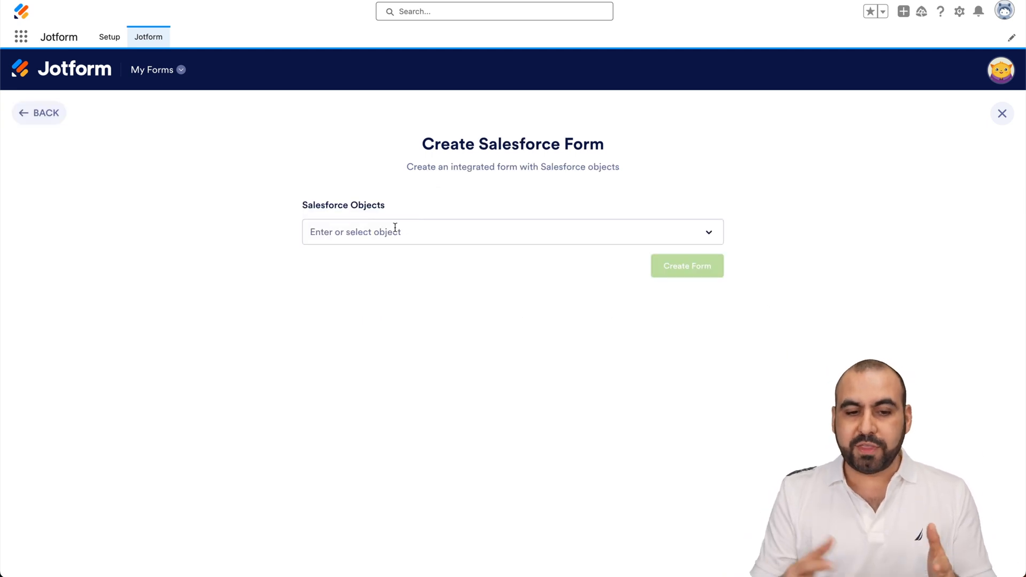
pyautogui.click(511, 232)
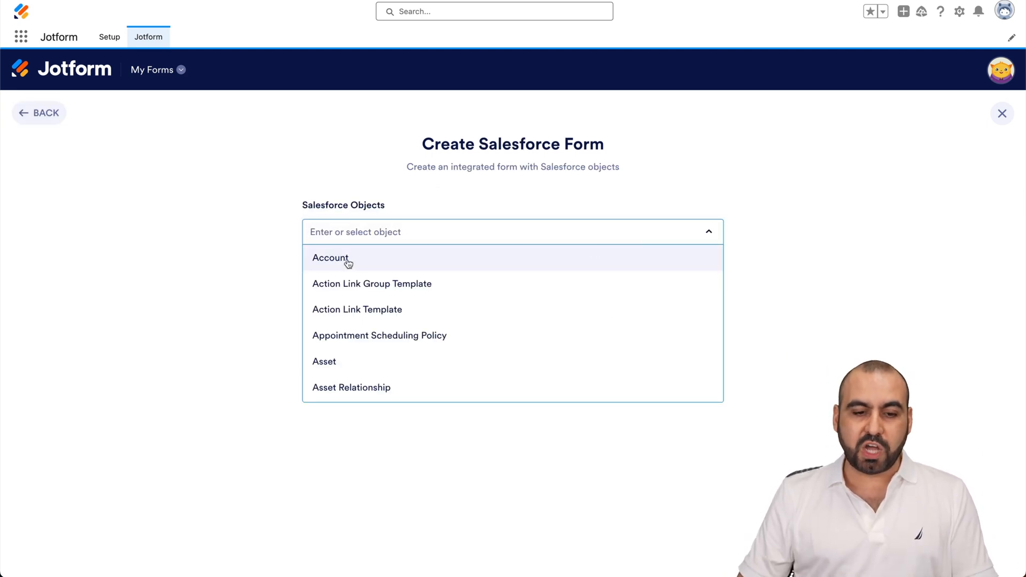
pyautogui.scroll(-3)
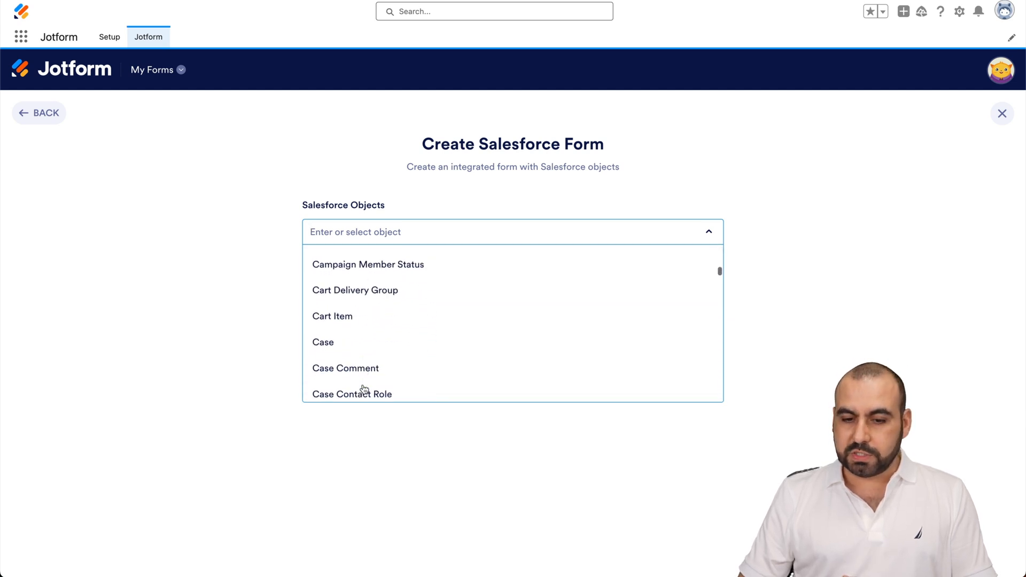
pyautogui.scroll(-3)
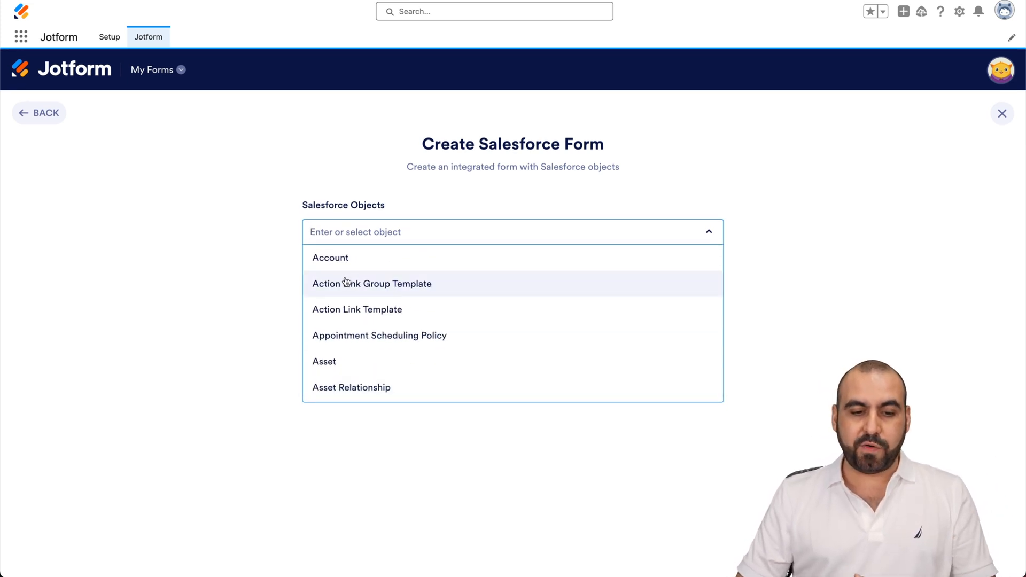
pyautogui.click(330, 258)
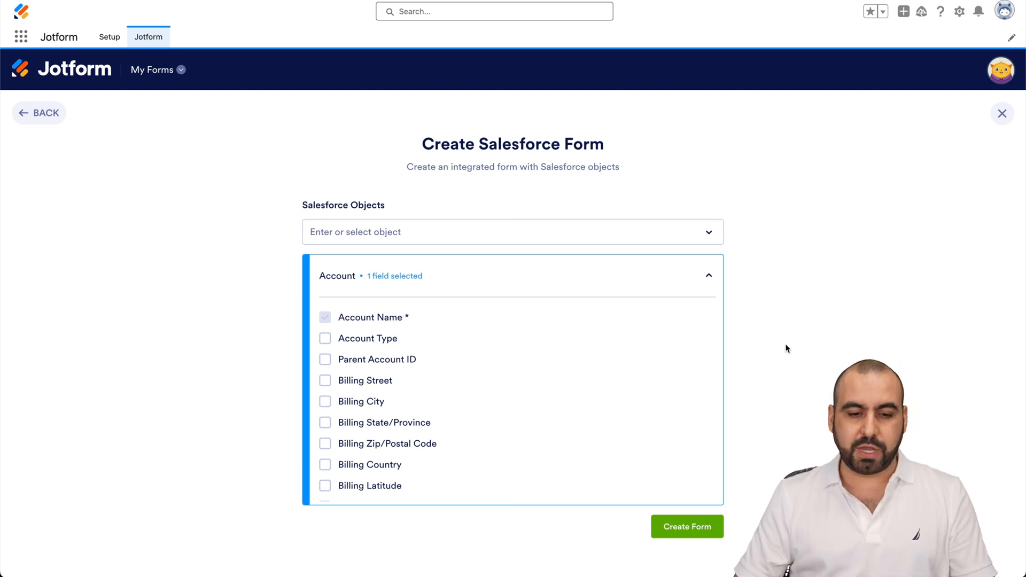
pyautogui.click(325, 401)
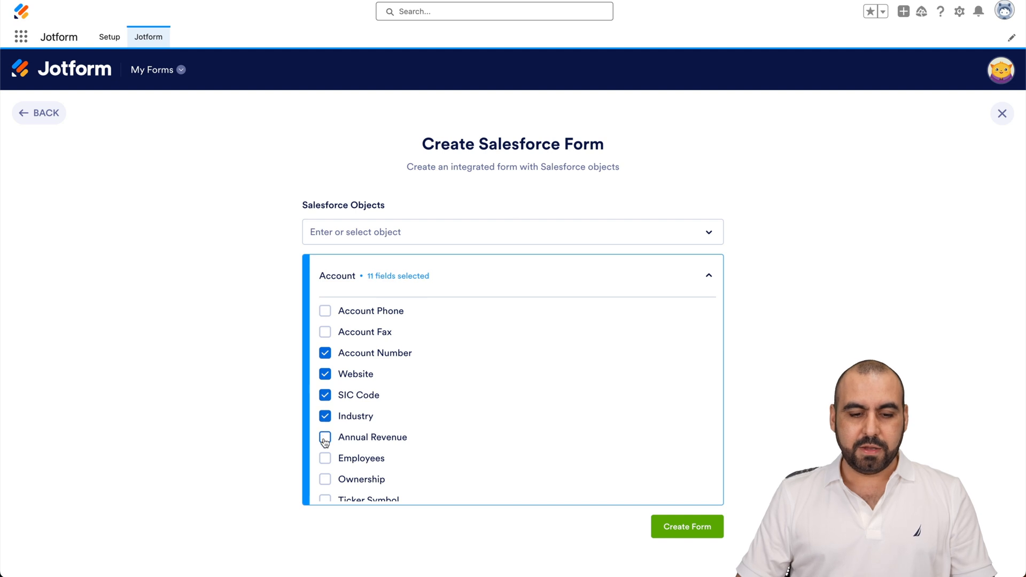
pyautogui.click(325, 437)
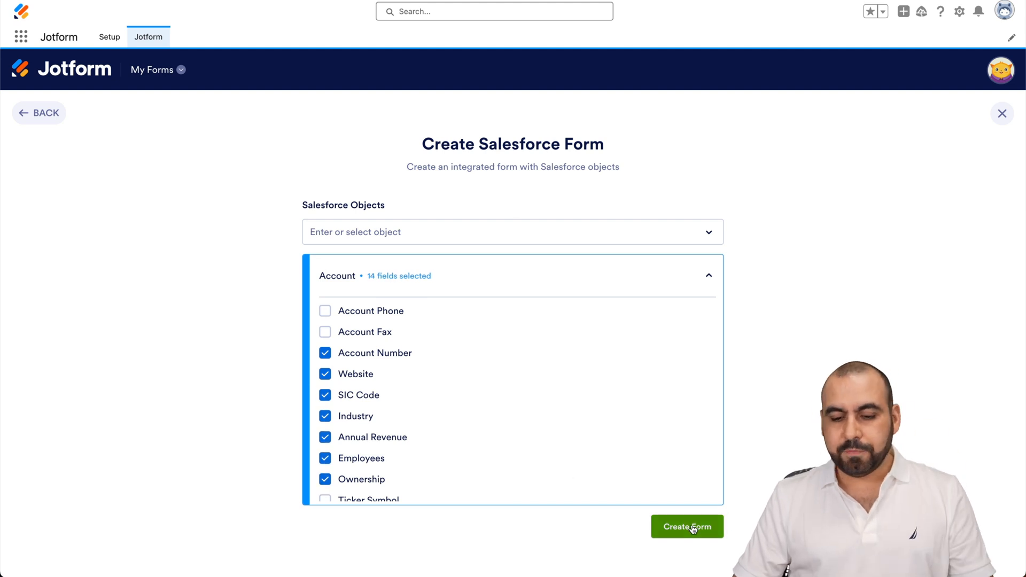
# Generate the Account Form with questions connected to their Account fields.
pyautogui.click(686, 528)
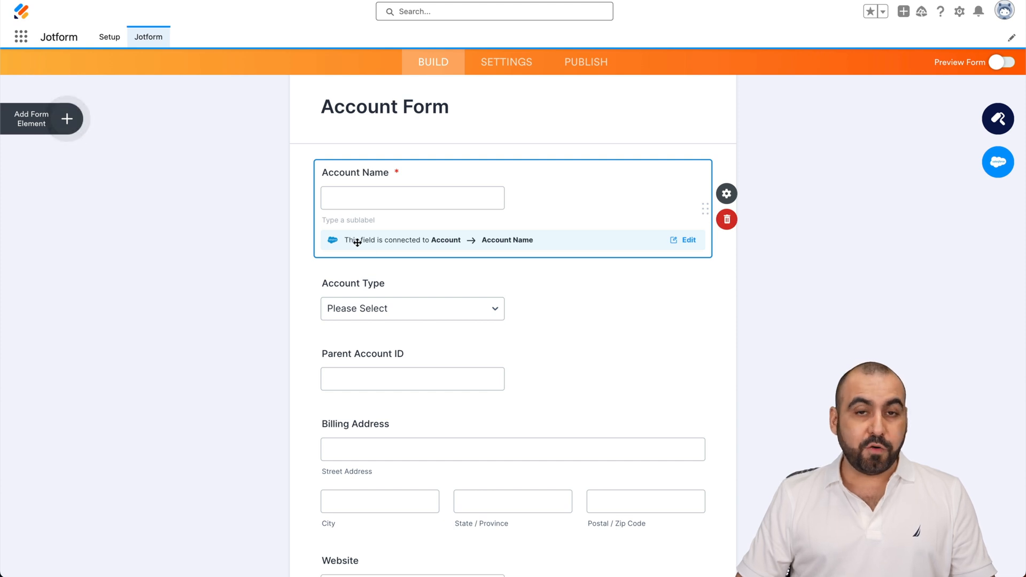
pyautogui.moveTo(366, 247)
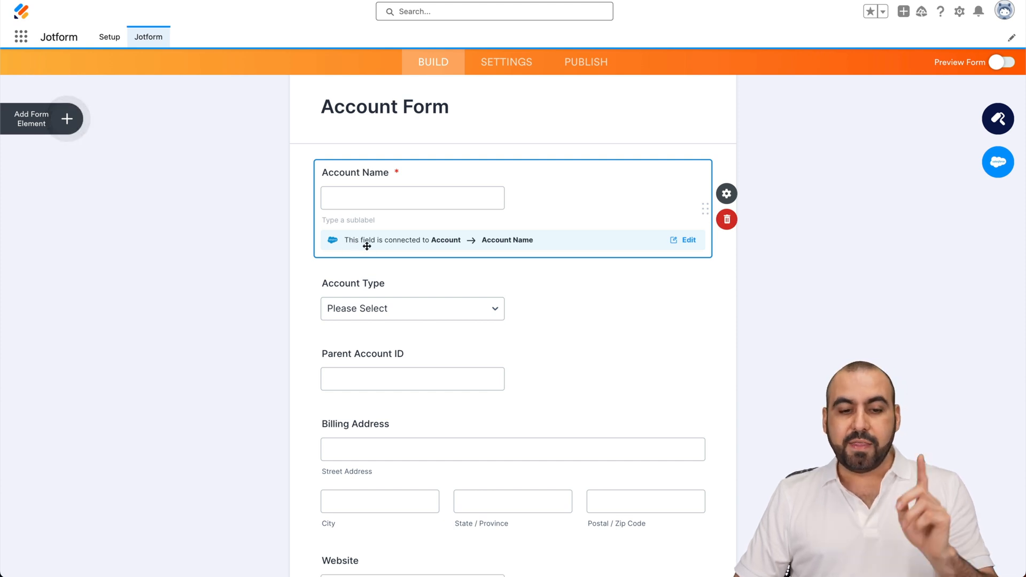
pyautogui.moveTo(480, 244)
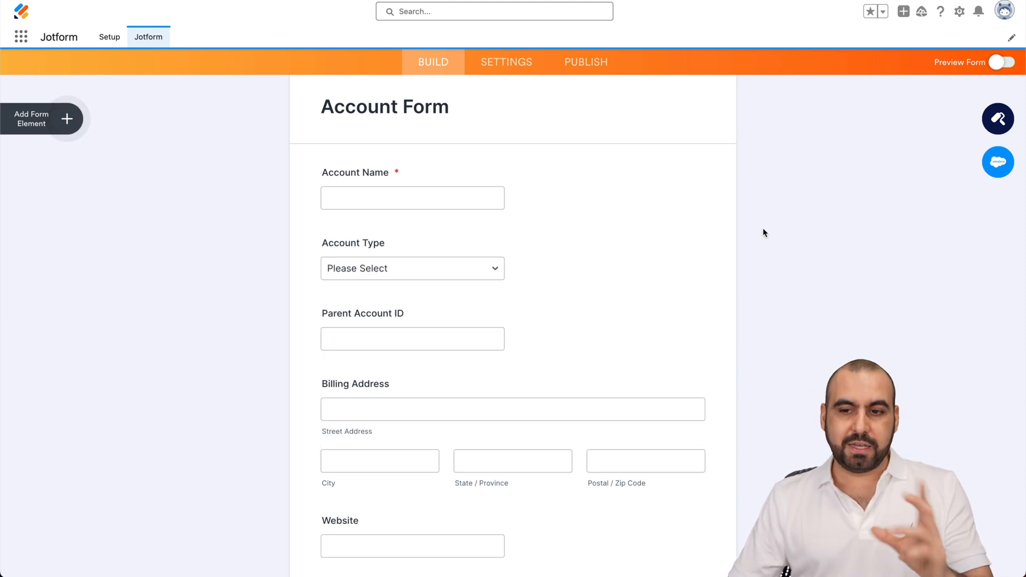
pyautogui.moveTo(998, 162)
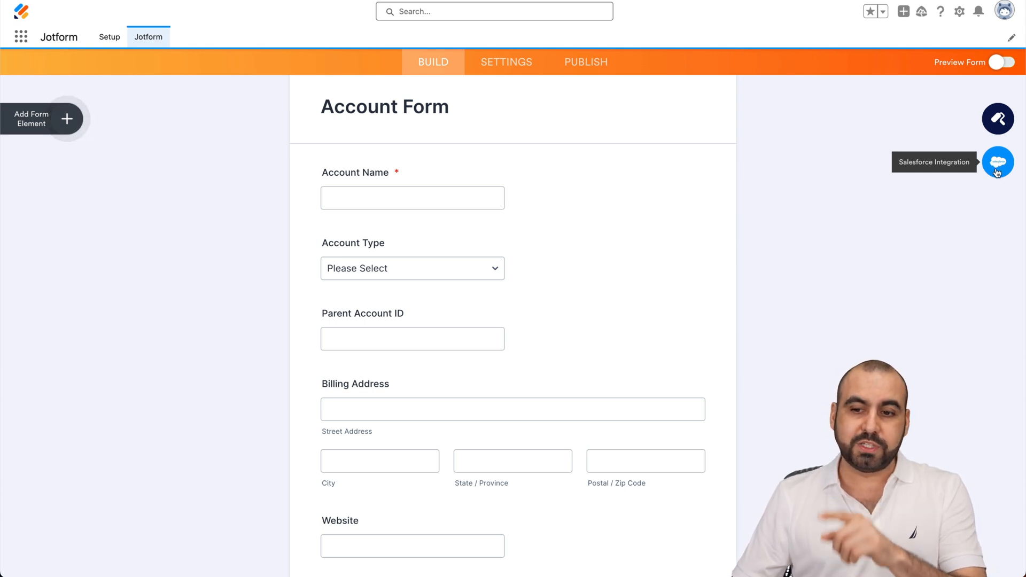
pyautogui.click(998, 161)
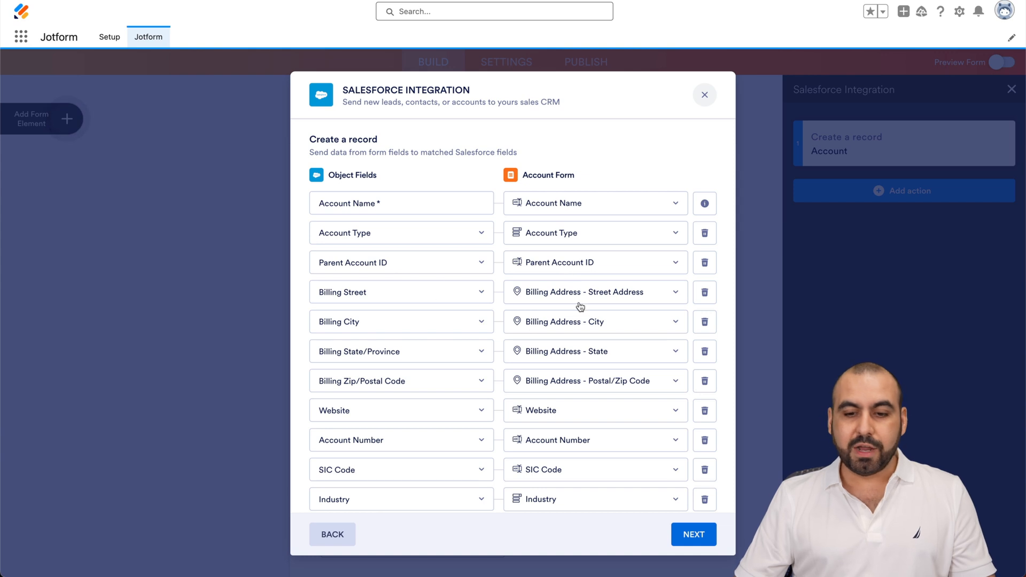
pyautogui.moveTo(573, 319)
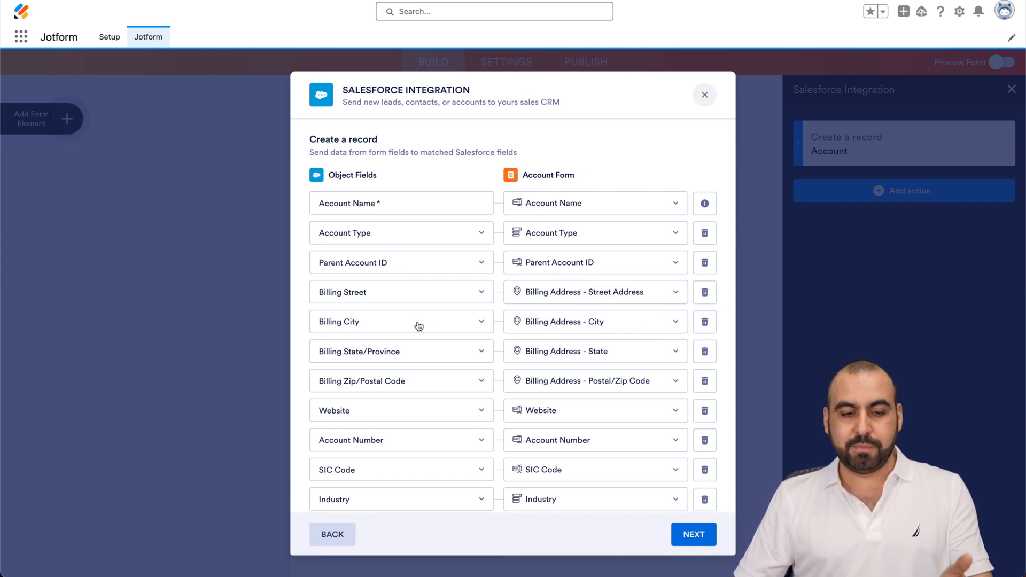
pyautogui.moveTo(619, 327)
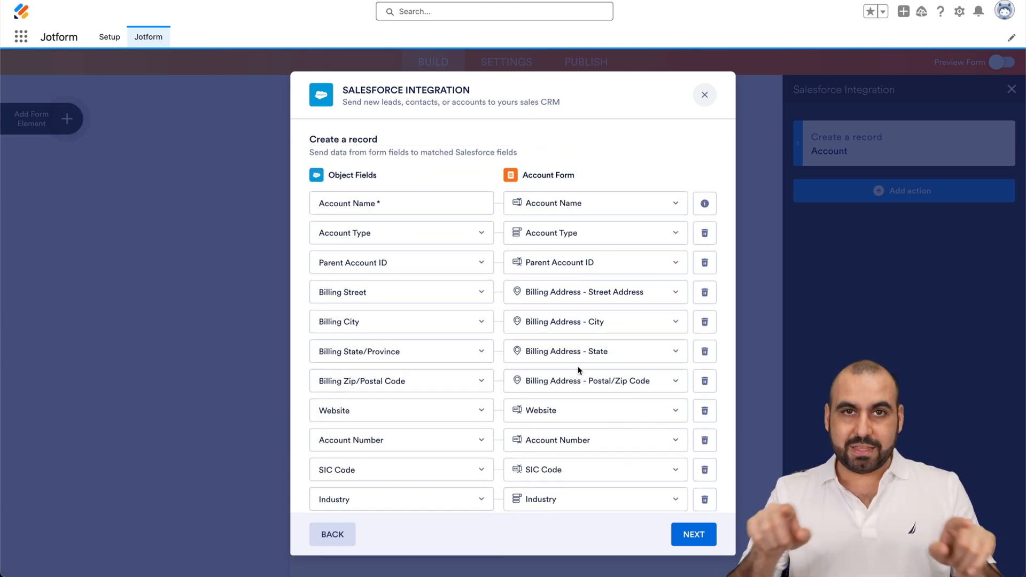
# Enable updating existing records matched on Account Name to Account Name and save the integration.
pyautogui.click(693, 535)
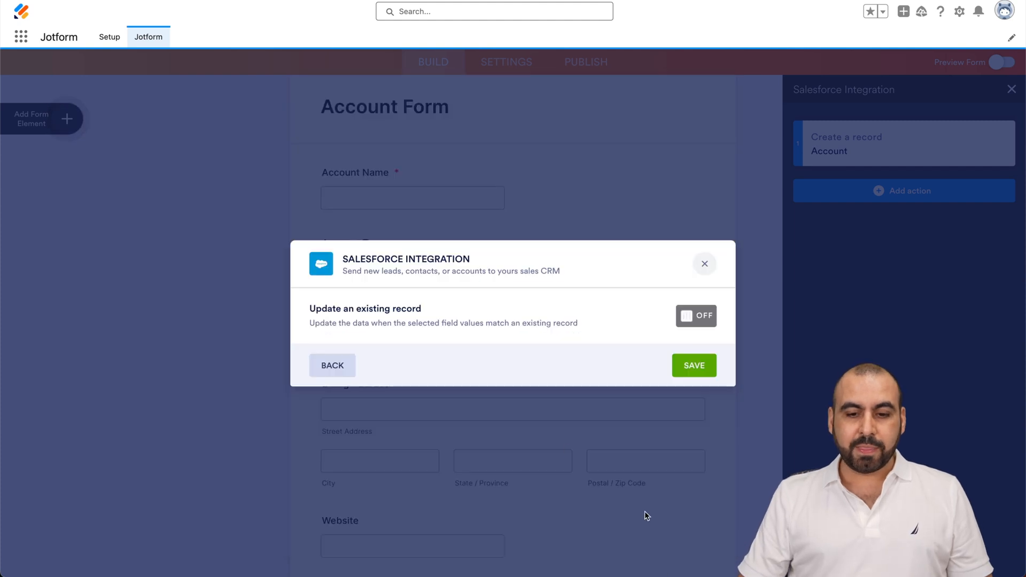
pyautogui.moveTo(303, 318)
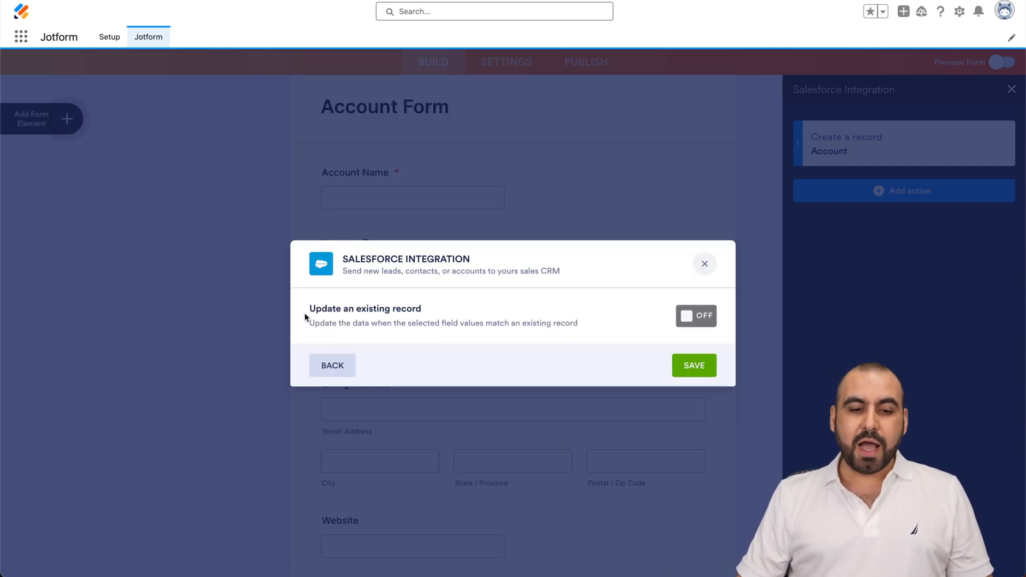
pyautogui.moveTo(658, 326)
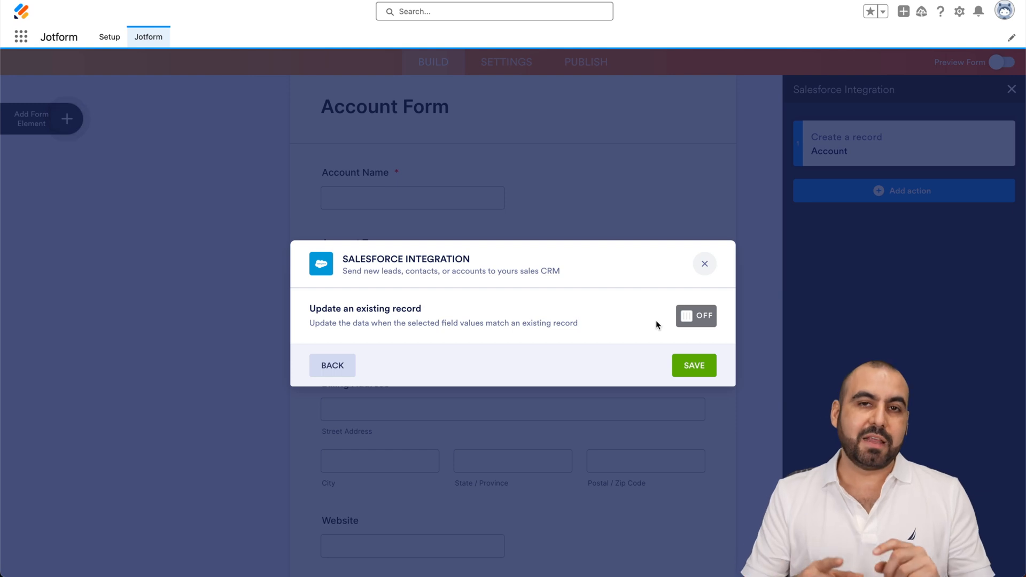
pyautogui.moveTo(684, 325)
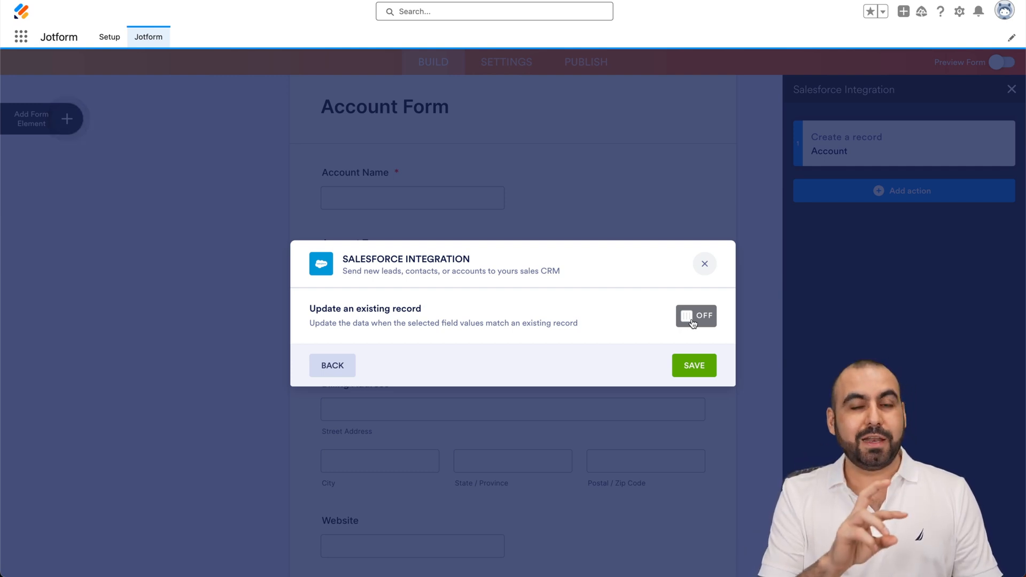
pyautogui.click(696, 315)
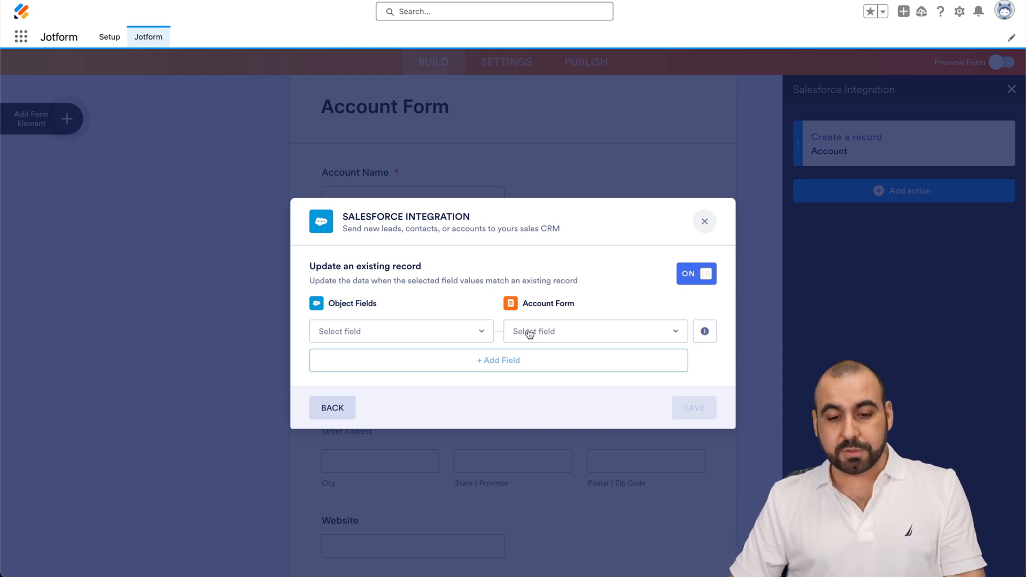
pyautogui.moveTo(518, 299)
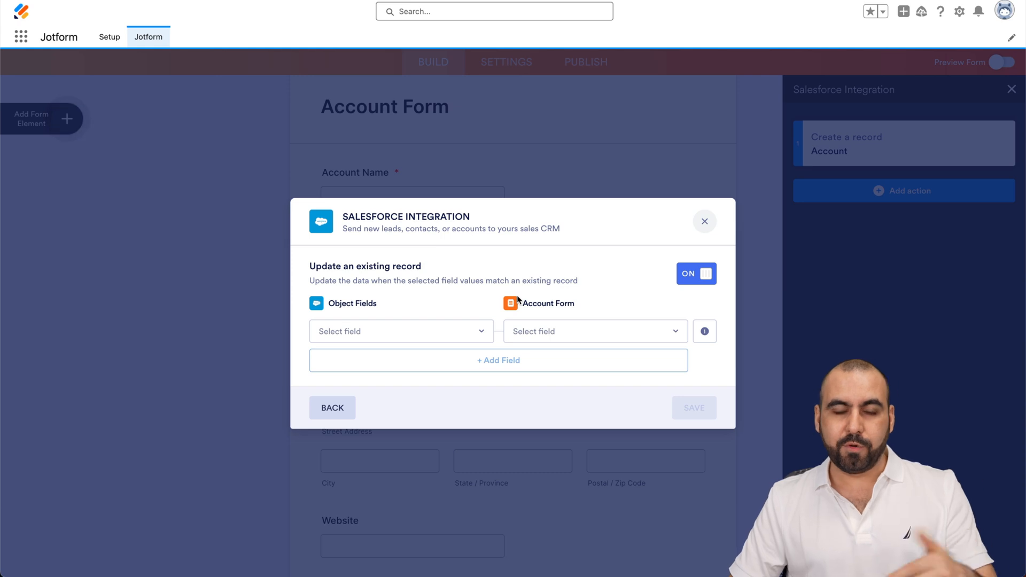
pyautogui.click(401, 330)
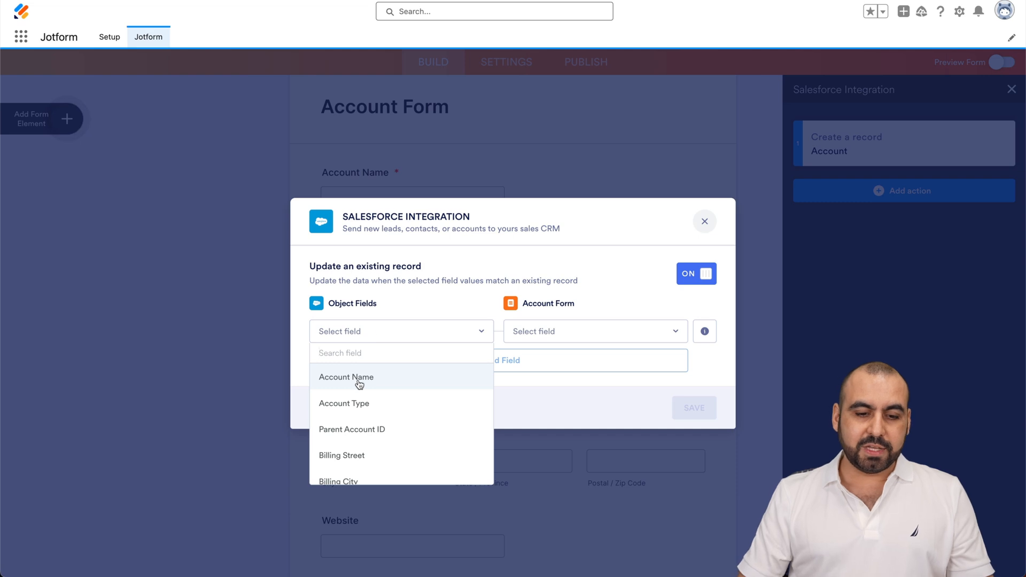
pyautogui.click(346, 378)
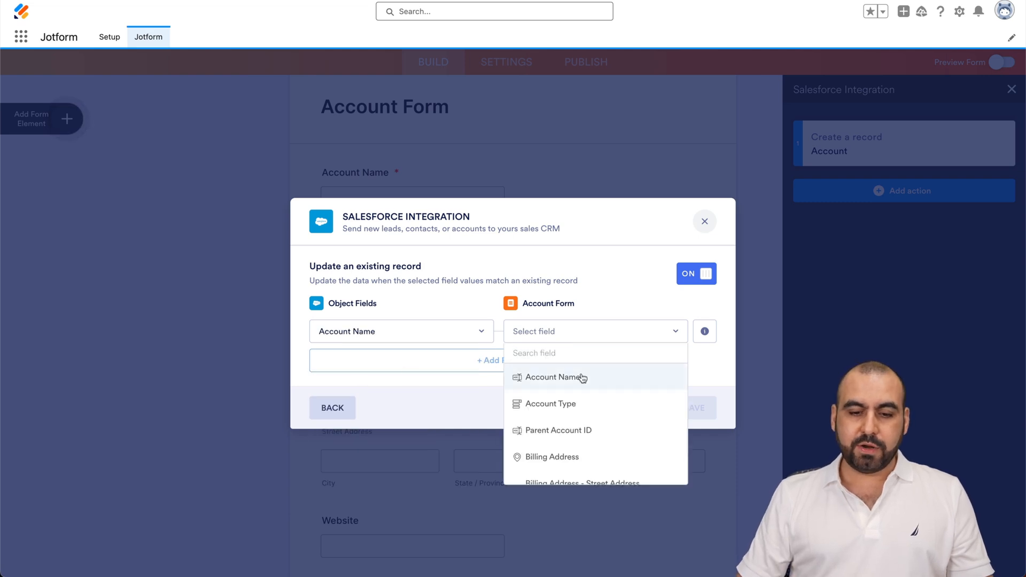
pyautogui.click(555, 378)
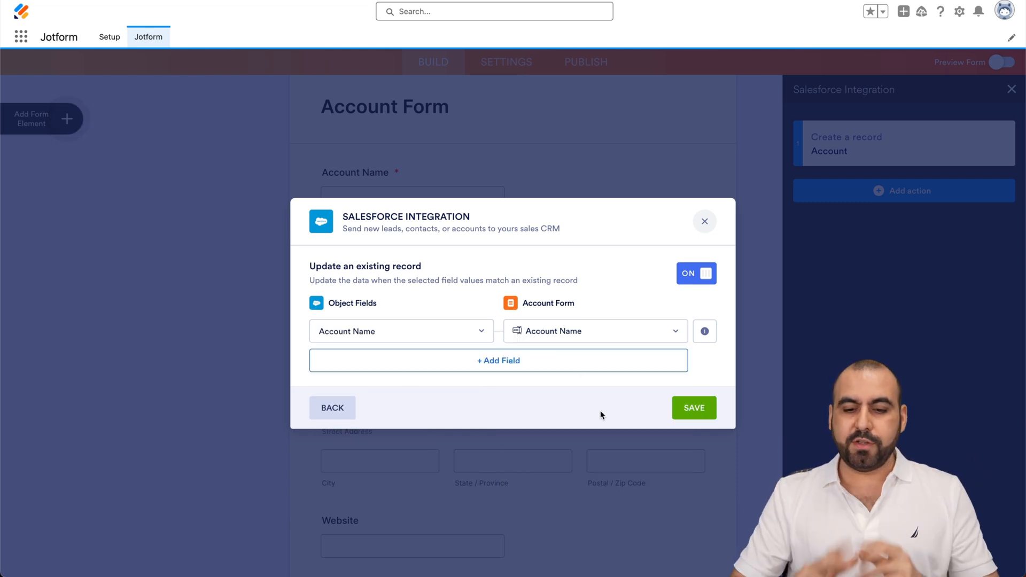
pyautogui.click(704, 221)
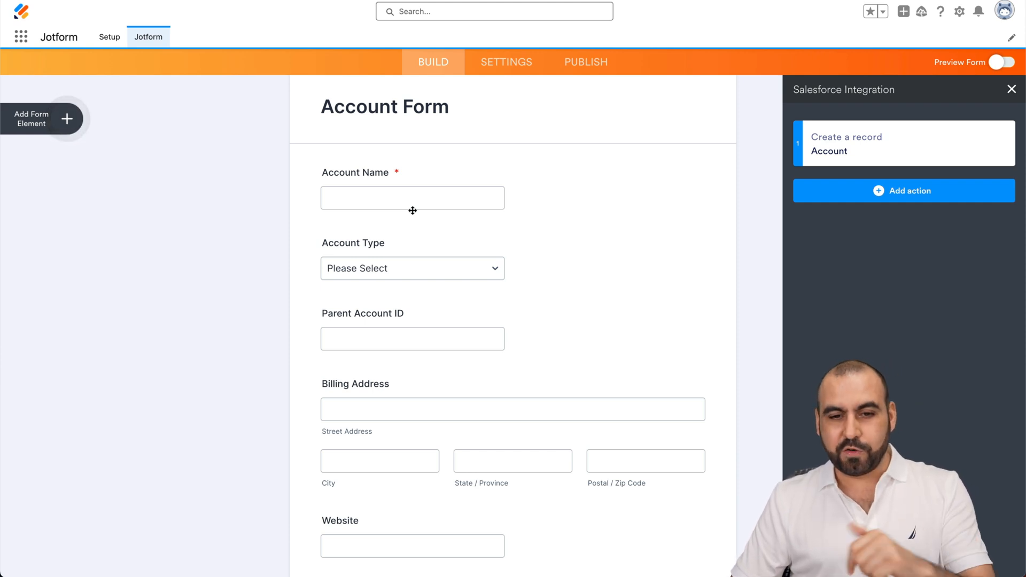
pyautogui.moveTo(550, 243)
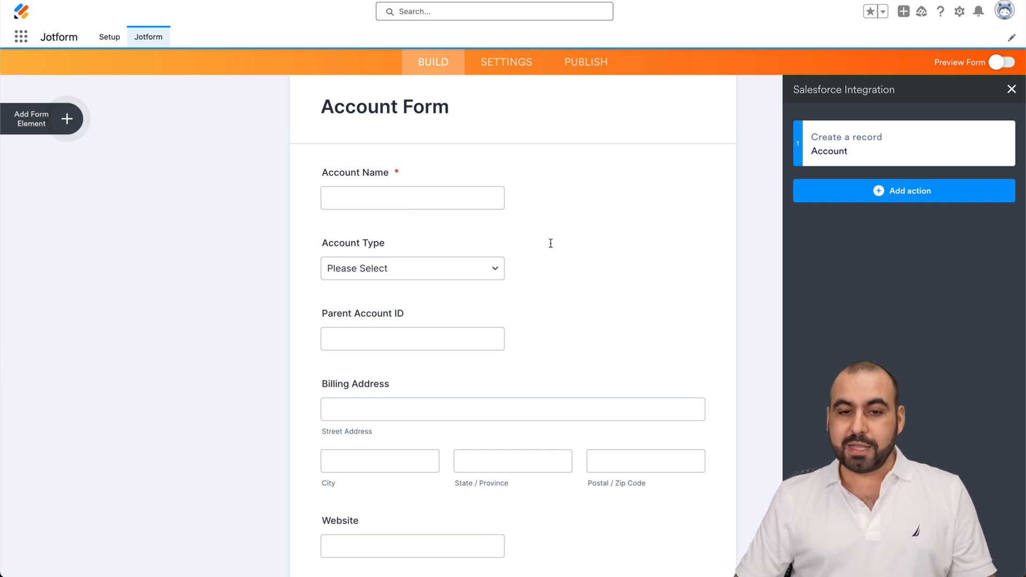
# Show the Account Form's publish options and launch the live form in a new tab.
pyautogui.click(585, 62)
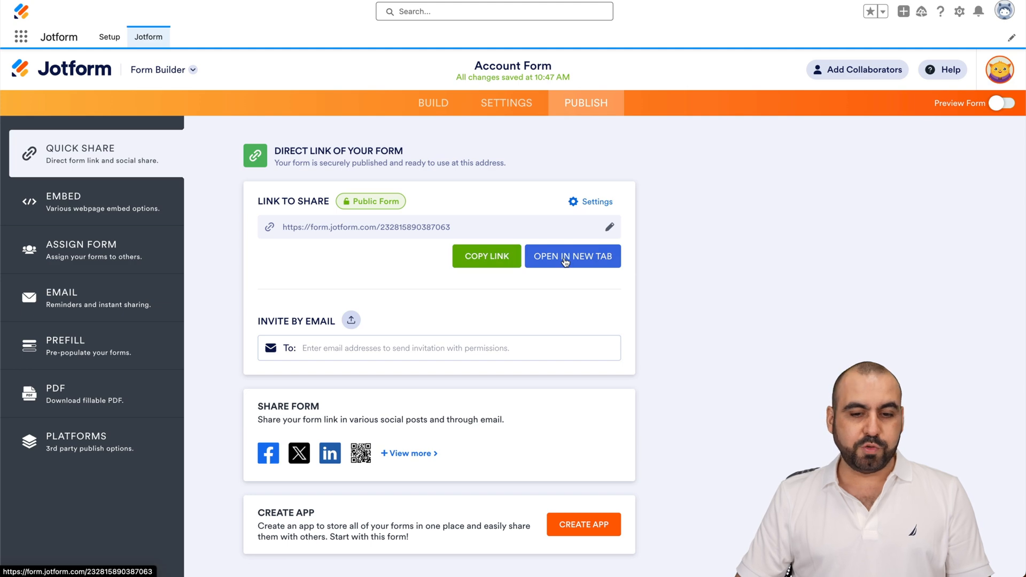
pyautogui.click(572, 255)
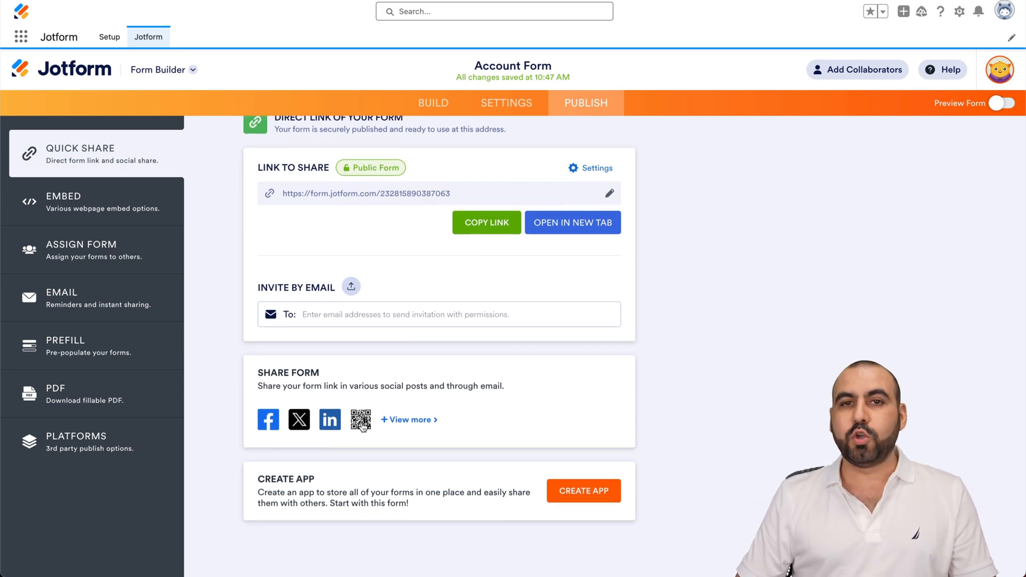
pyautogui.moveTo(360, 419)
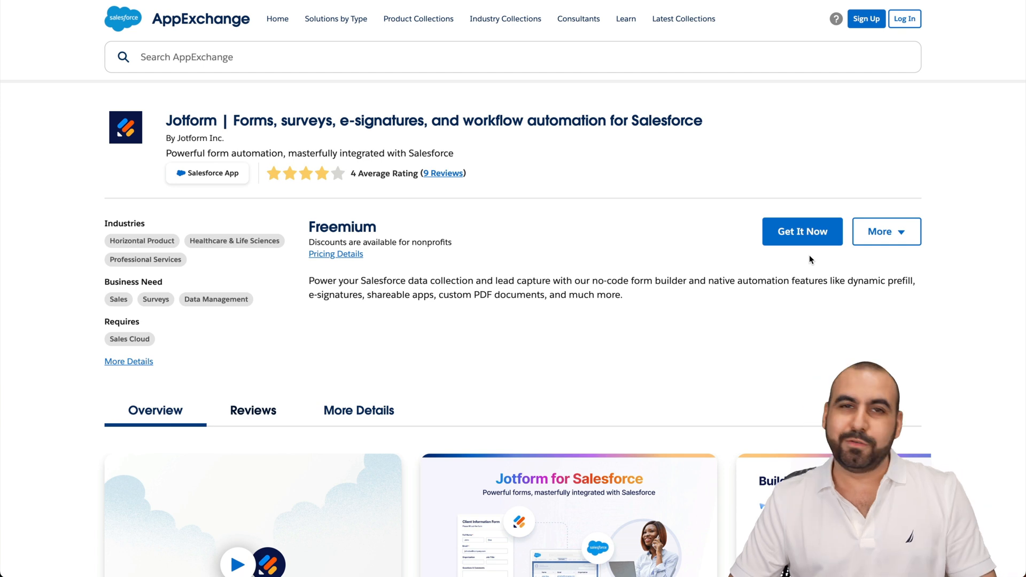
pyautogui.moveTo(637, 238)
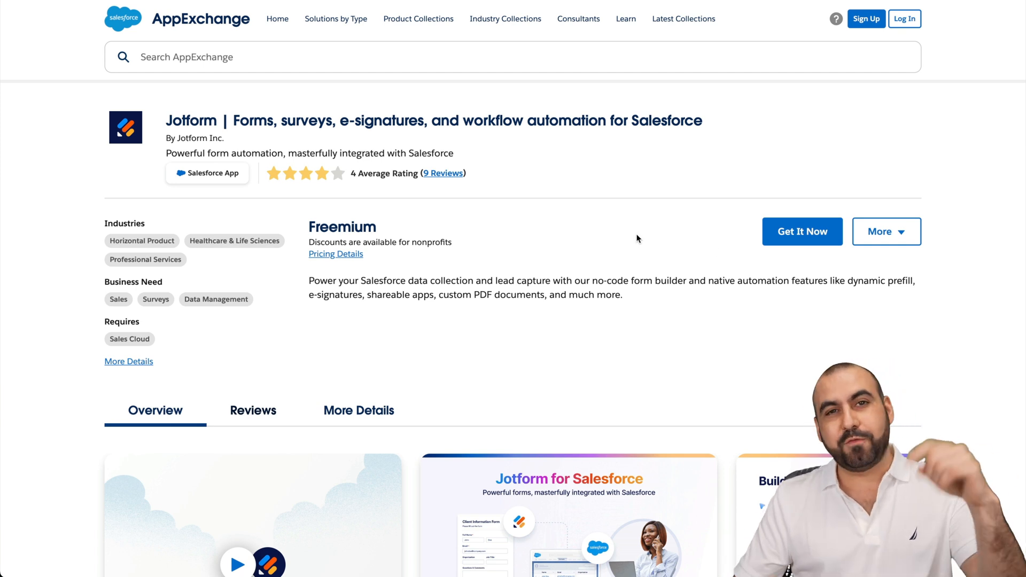